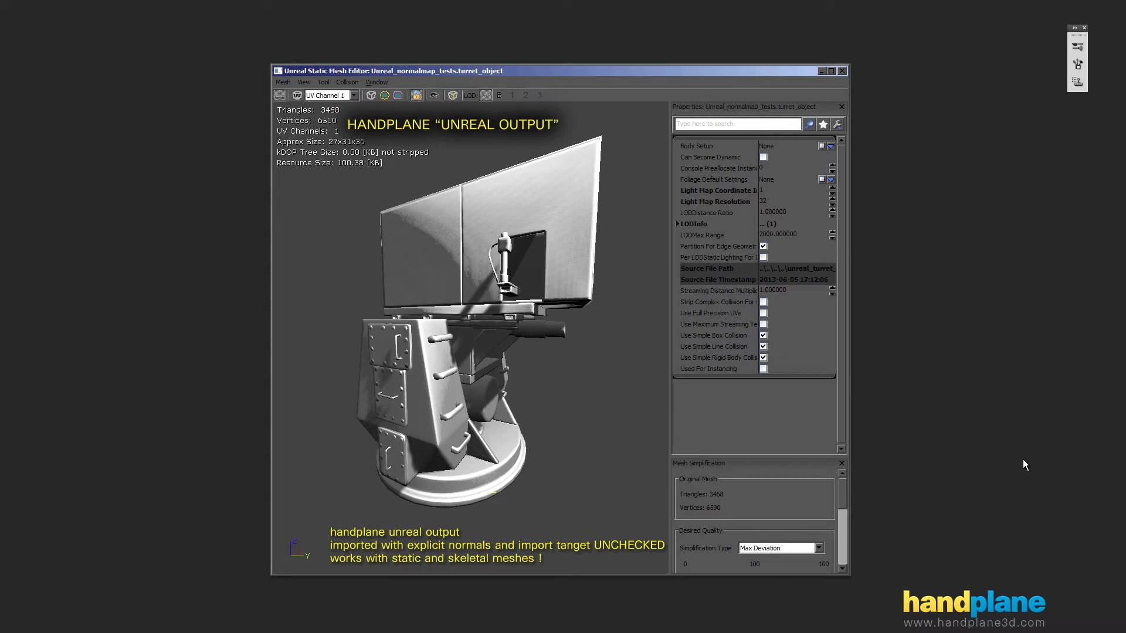
{"action": "mouse_move", "coordinate": [1033, 464]}
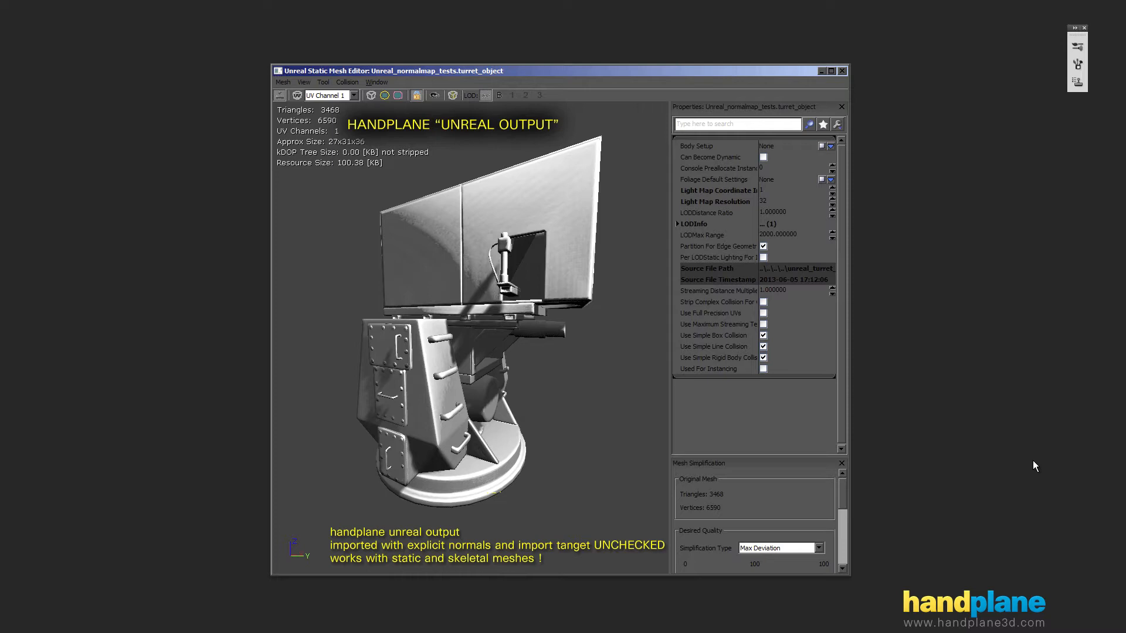
{"action": "mouse_move", "coordinate": [1049, 465]}
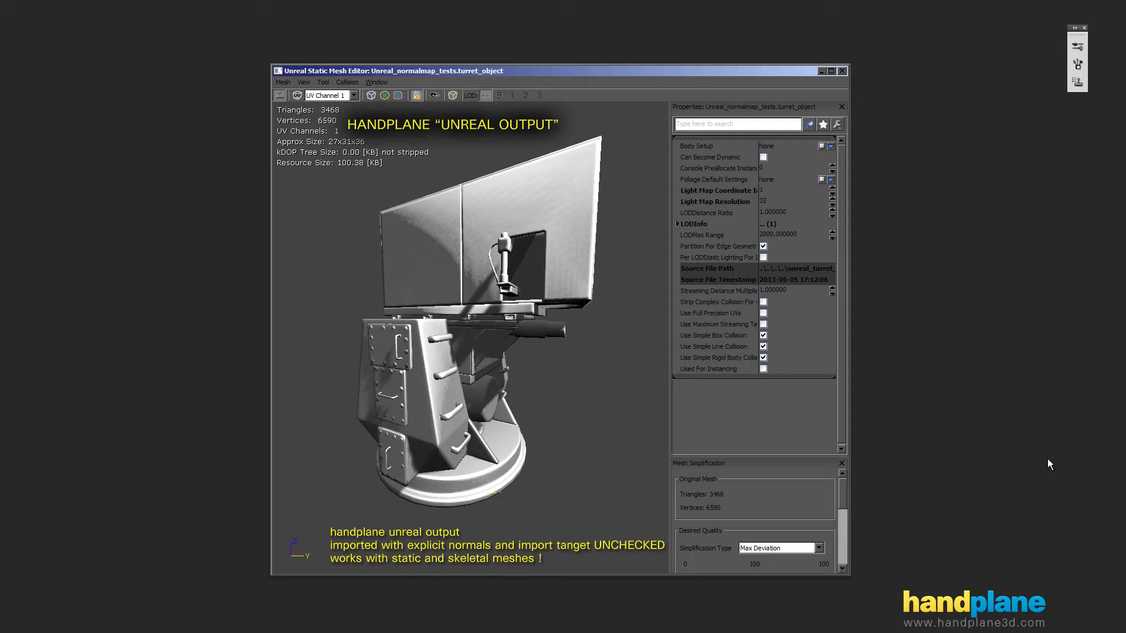
{"action": "mouse_move", "coordinate": [945, 222]}
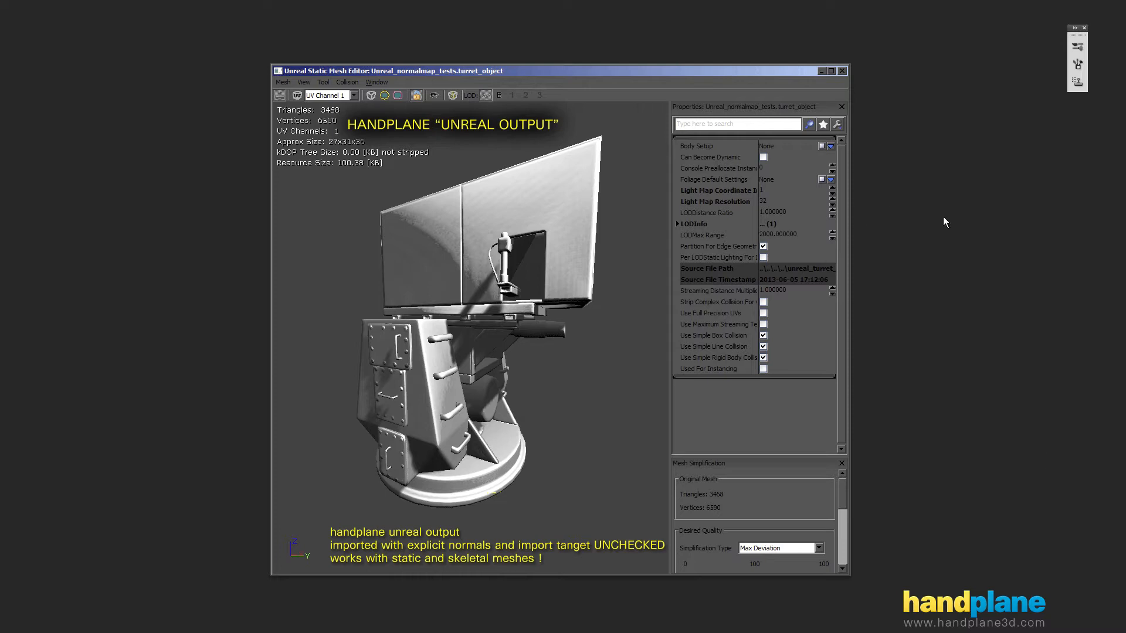
{"action": "mouse_move", "coordinate": [1057, 216]}
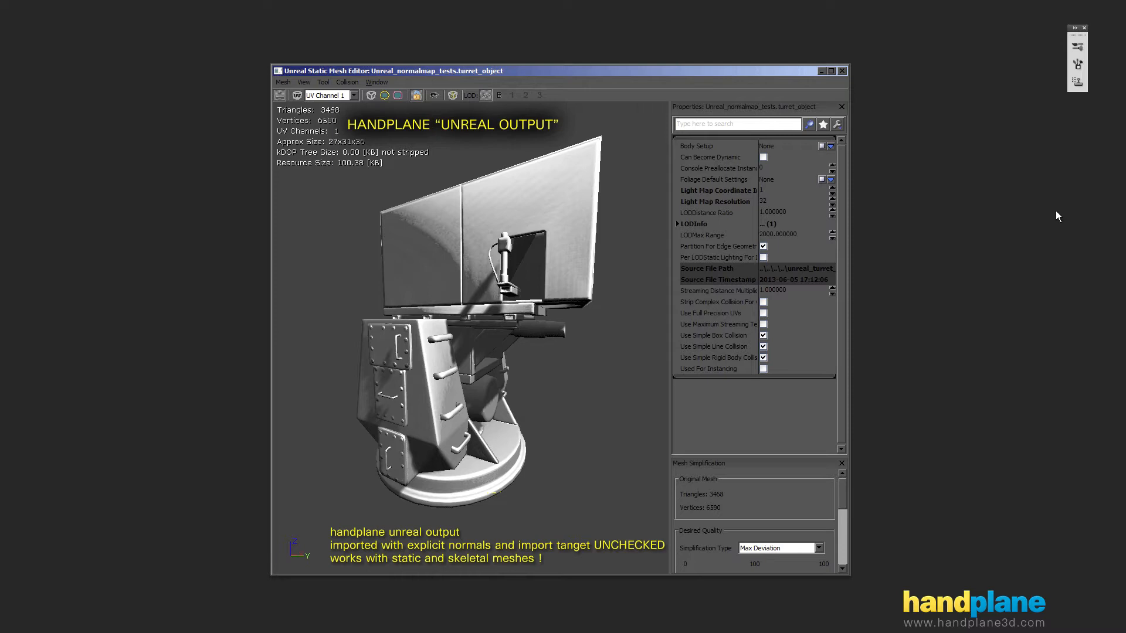
{"action": "mouse_move", "coordinate": [952, 279]}
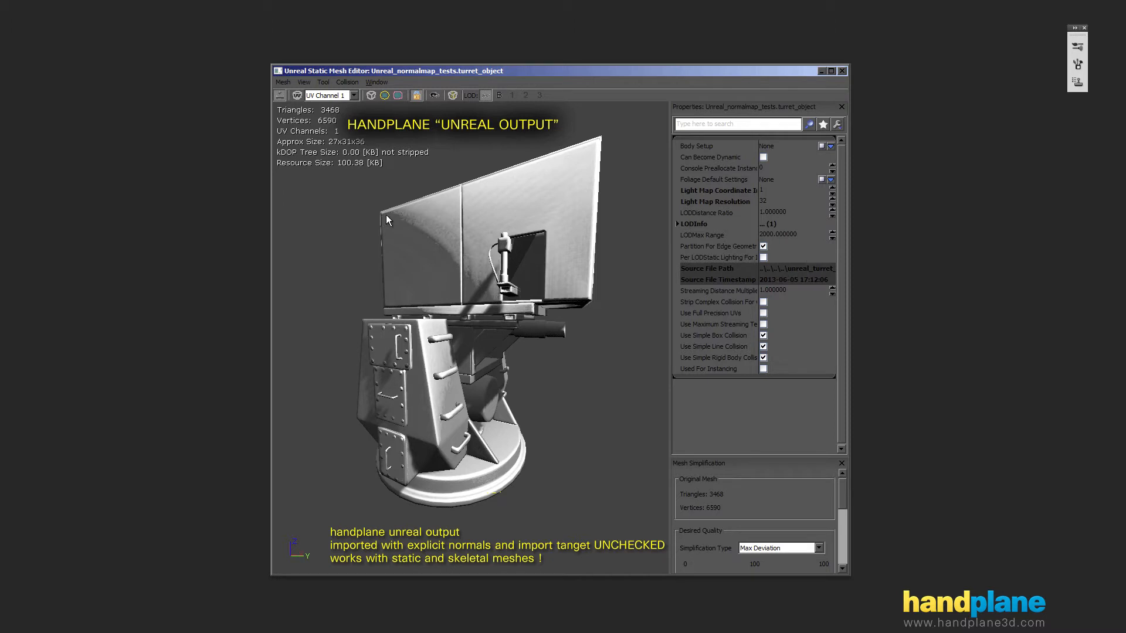
{"action": "mouse_move", "coordinate": [476, 276]}
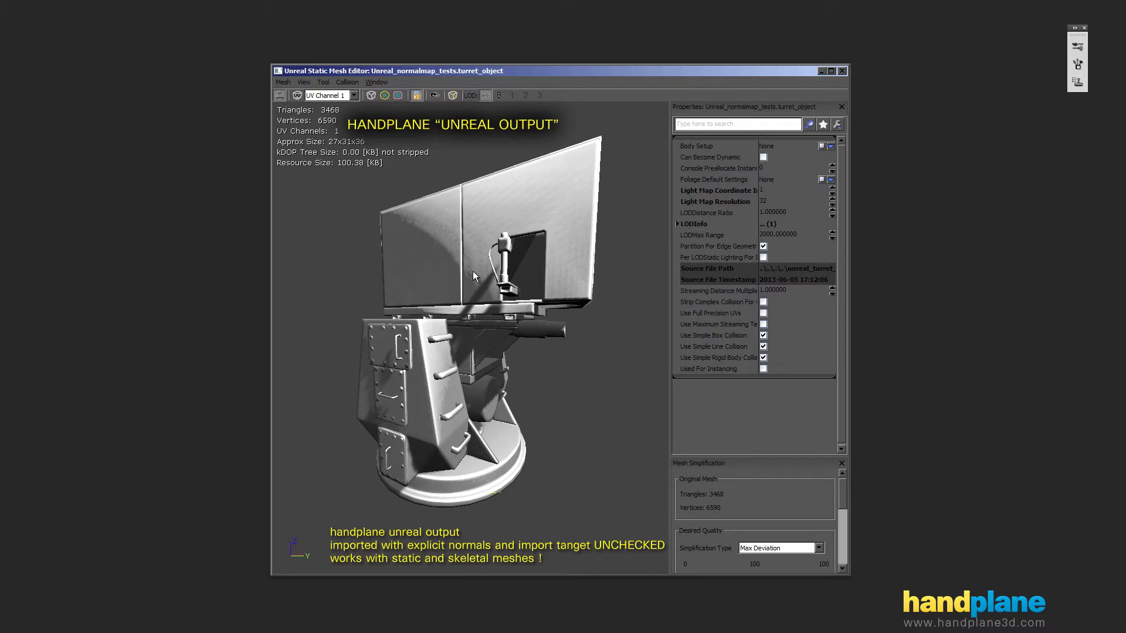
{"action": "mouse_move", "coordinate": [312, 175]}
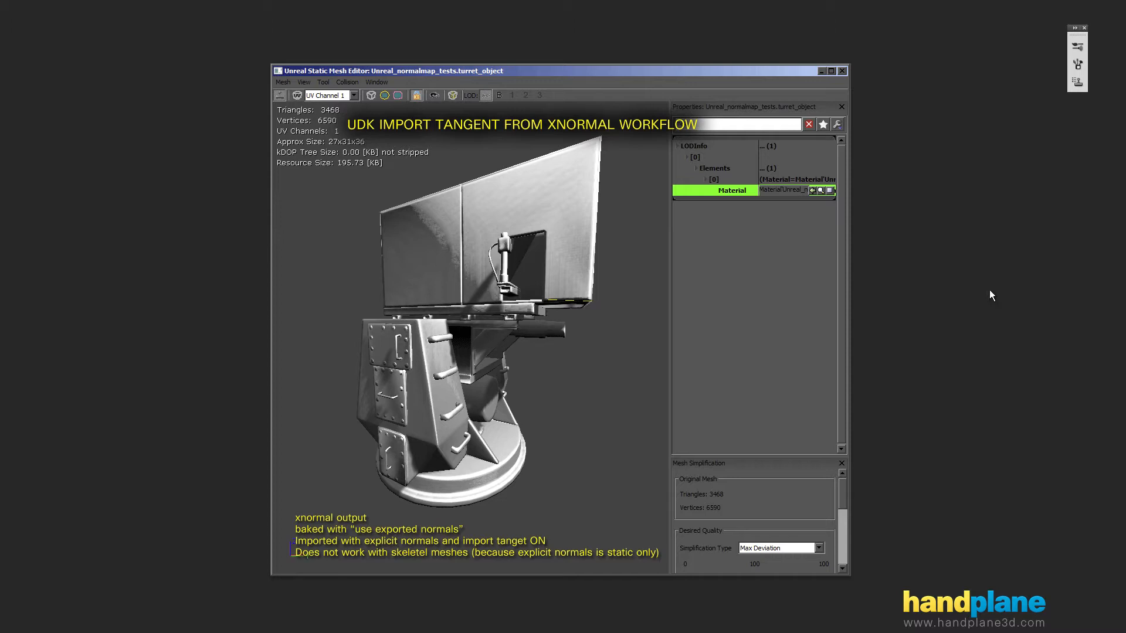
{"action": "mouse_move", "coordinate": [1012, 279]}
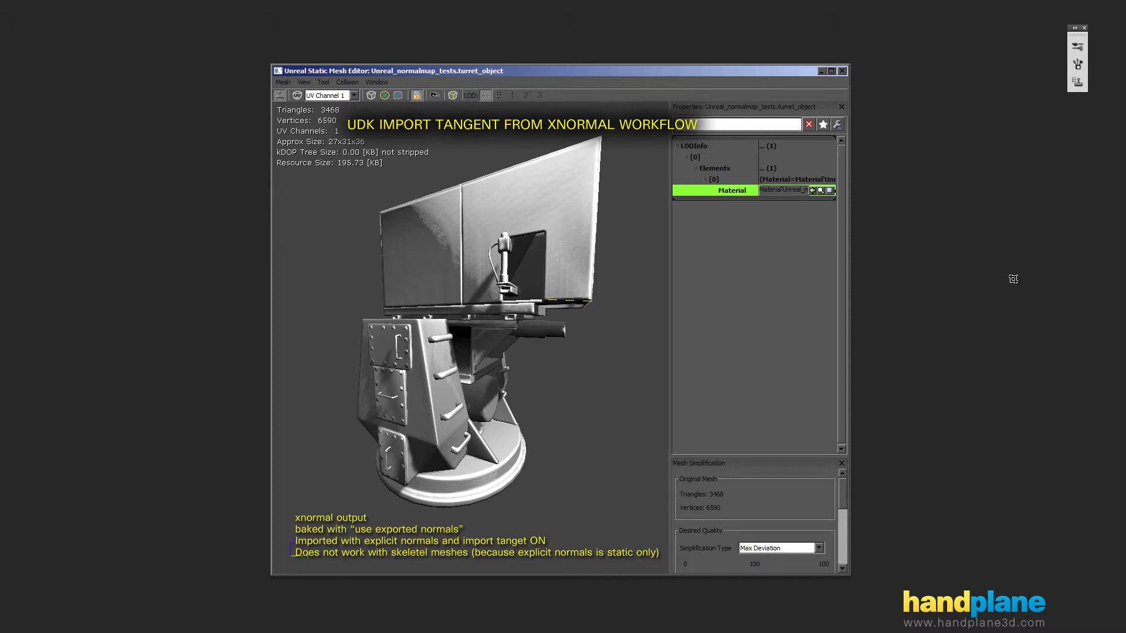
{"action": "mouse_move", "coordinate": [1028, 278]}
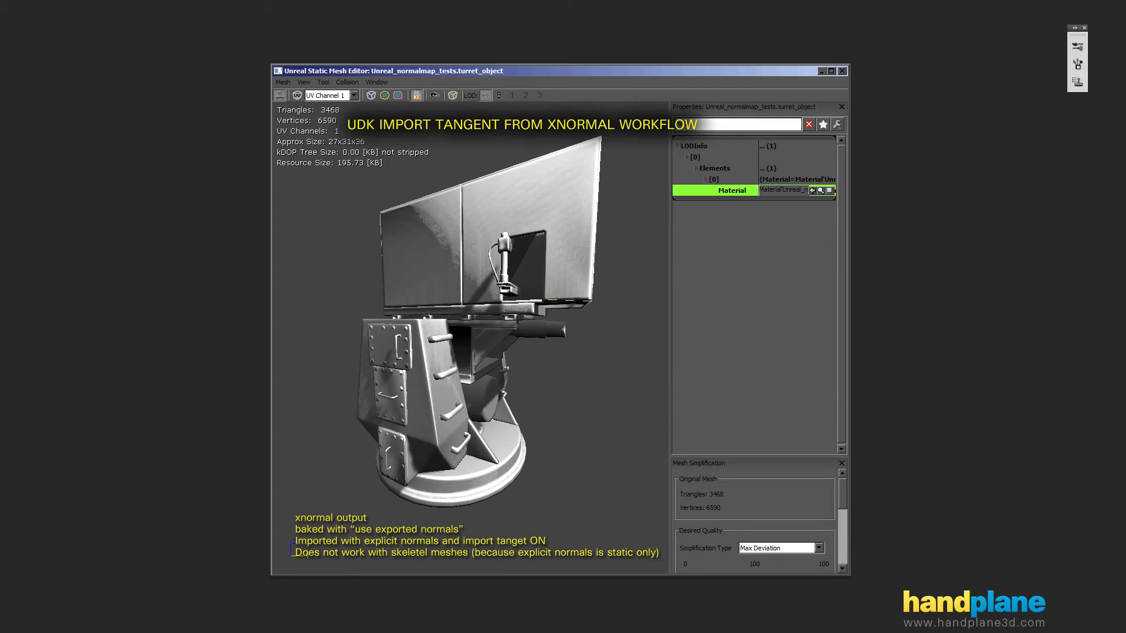
{"action": "mouse_move", "coordinate": [865, 378]}
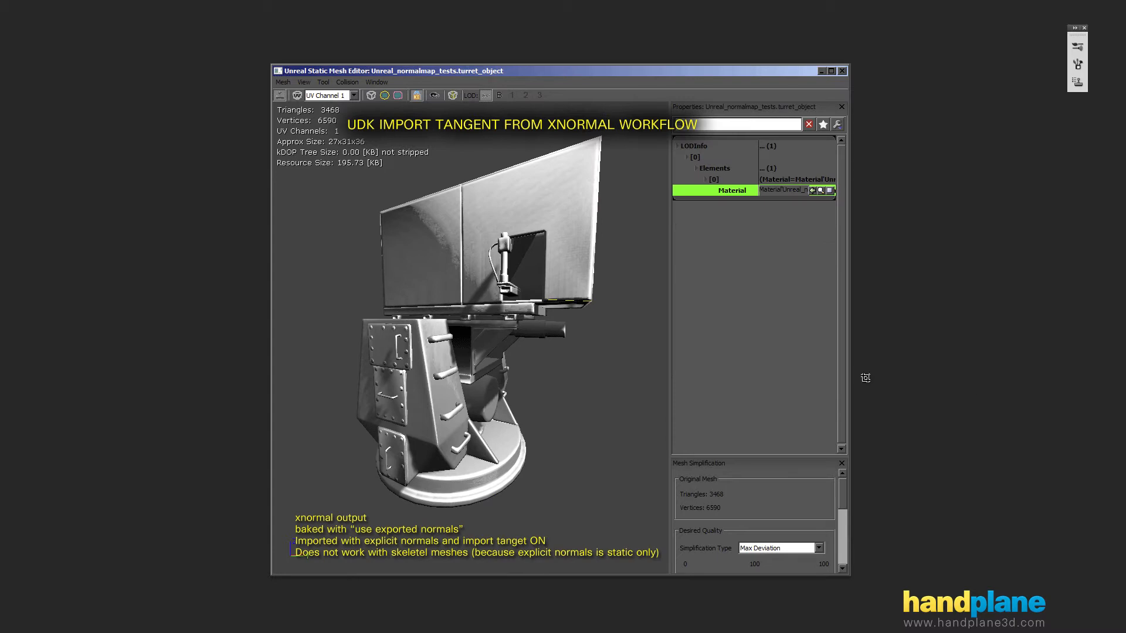
{"action": "mouse_move", "coordinate": [839, 303]}
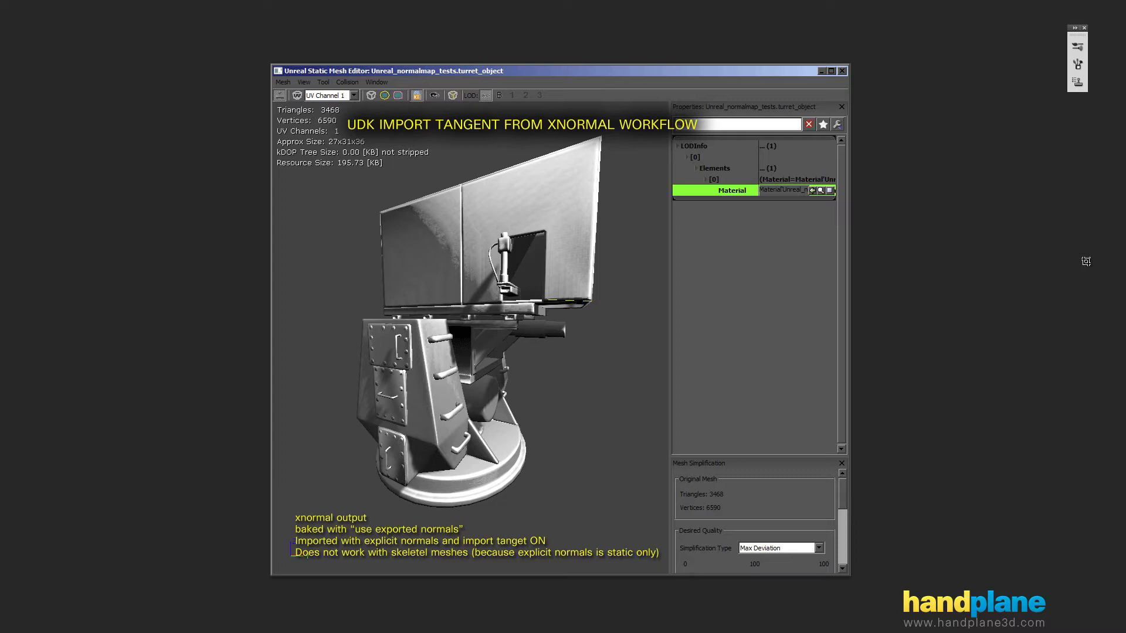
{"action": "mouse_move", "coordinate": [1005, 263]}
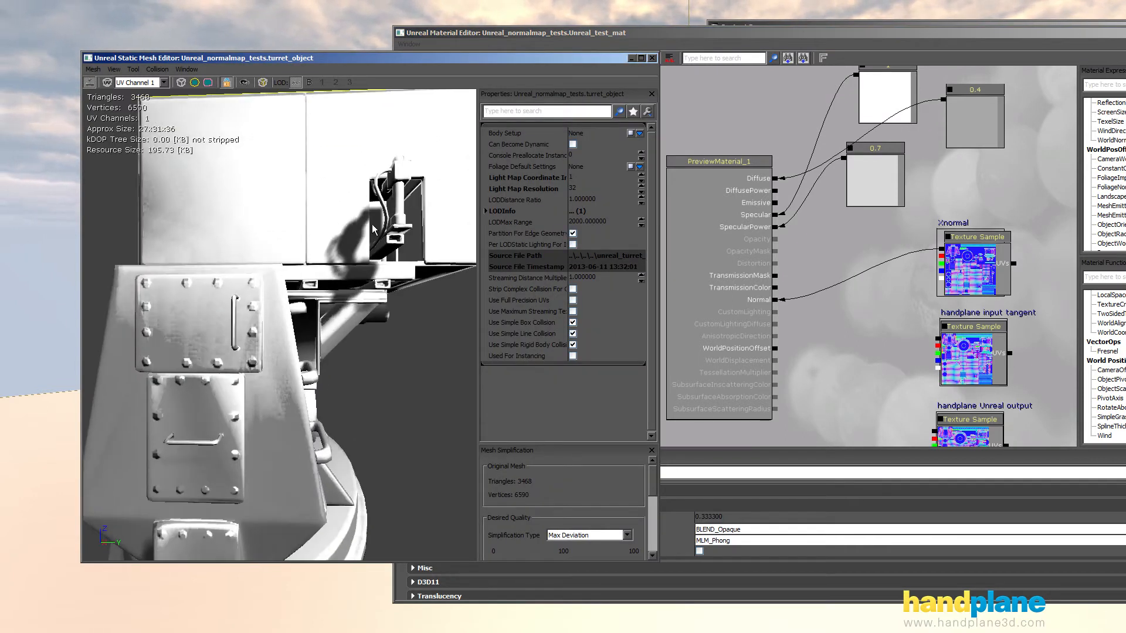
Zoom out to show the whole turret and display its vertex normals
{"action": "left_click_drag", "start_coordinate": [372, 228], "coordinate": [380, 310]}
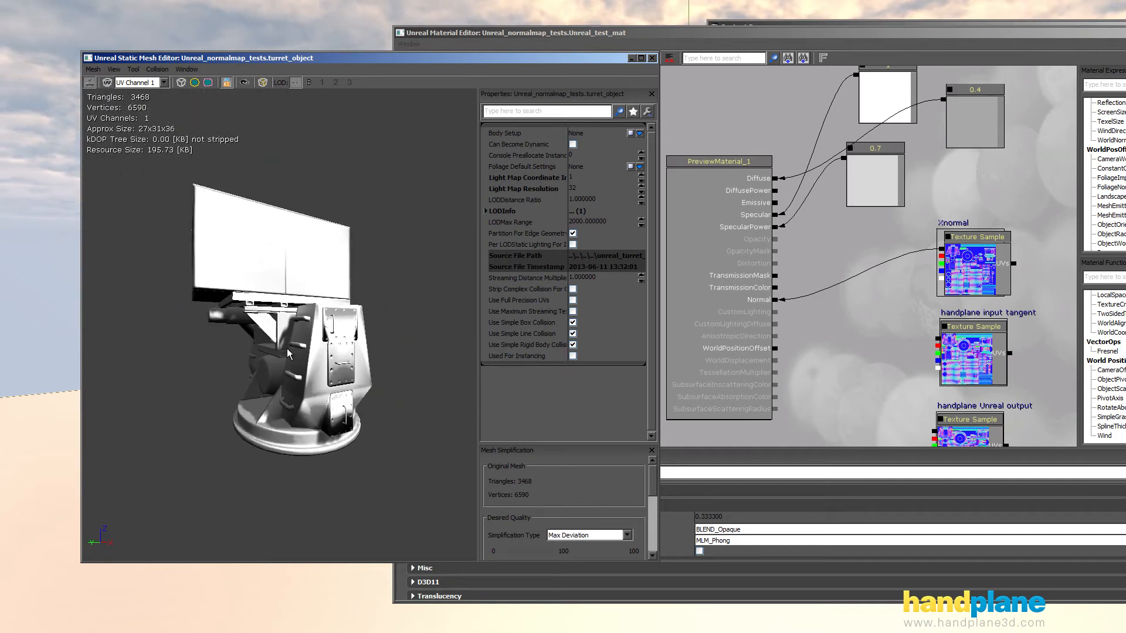
{"action": "left_click", "coordinate": [93, 69]}
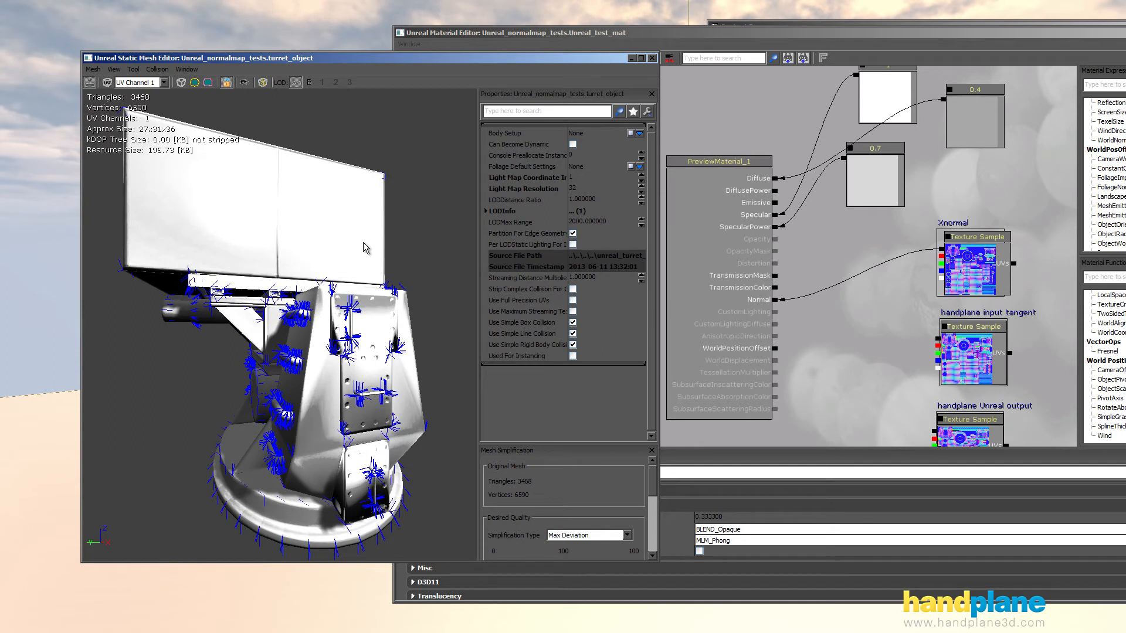
{"action": "mouse_move", "coordinate": [369, 239]}
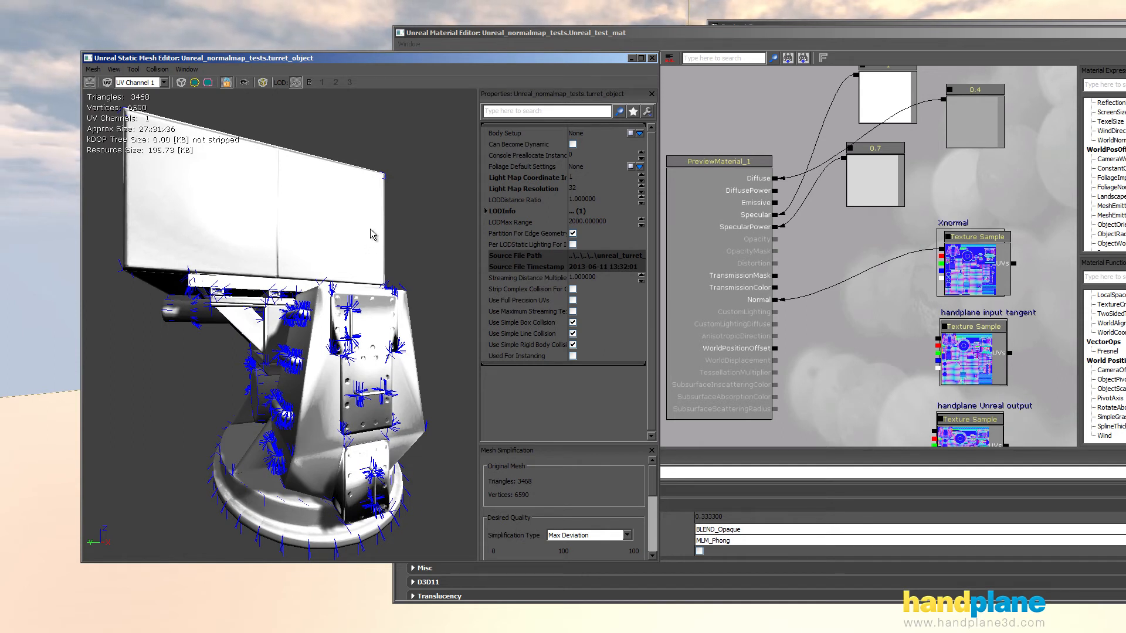
{"action": "mouse_move", "coordinate": [362, 218]}
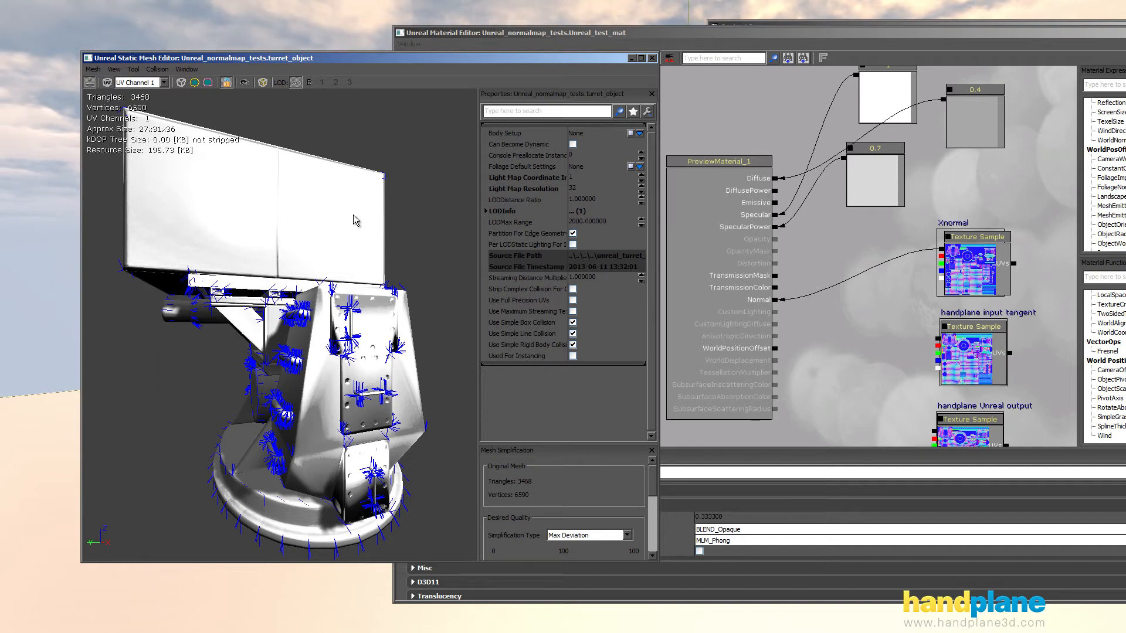
{"action": "mouse_move", "coordinate": [346, 223]}
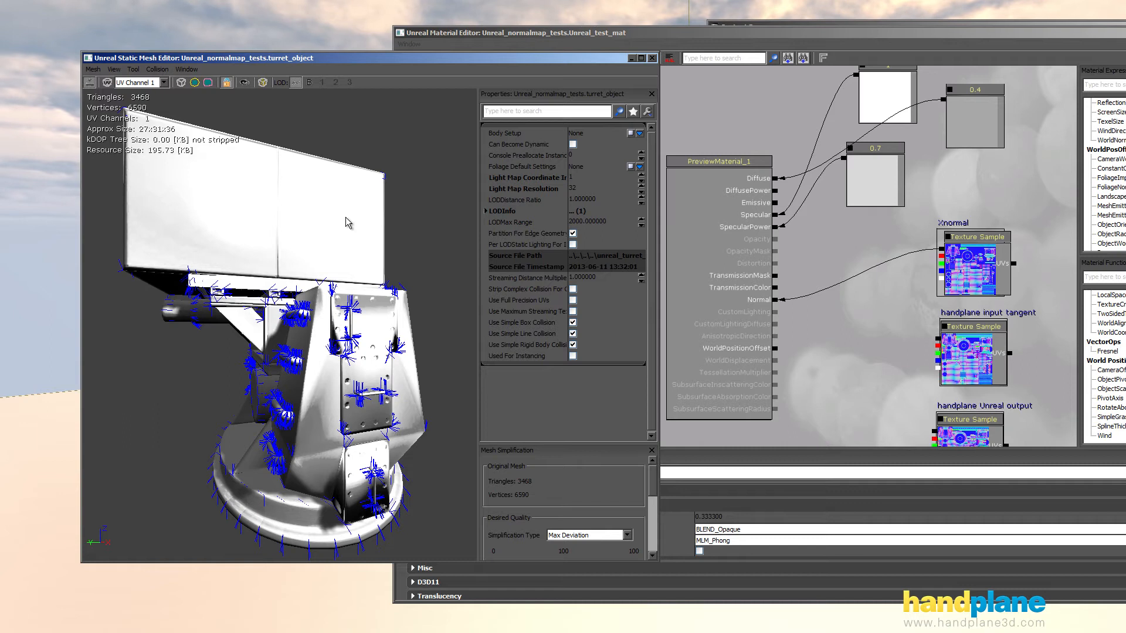
{"action": "mouse_move", "coordinate": [236, 172]}
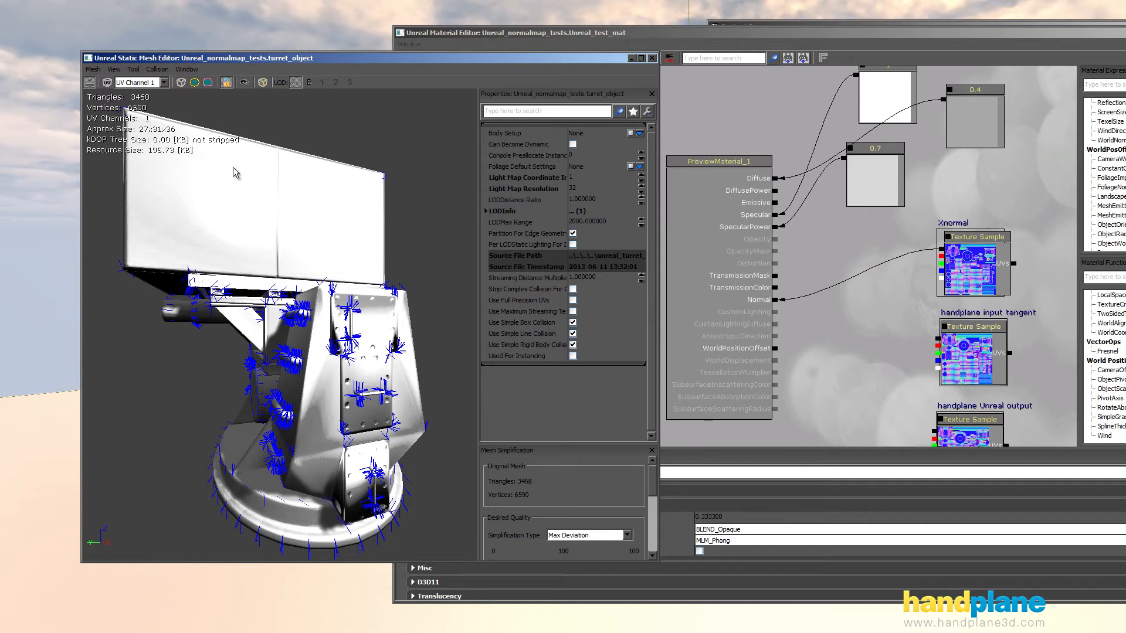
Use the Mesh menu to hide the blue tangent lines on the turret
{"action": "left_click", "coordinate": [93, 70]}
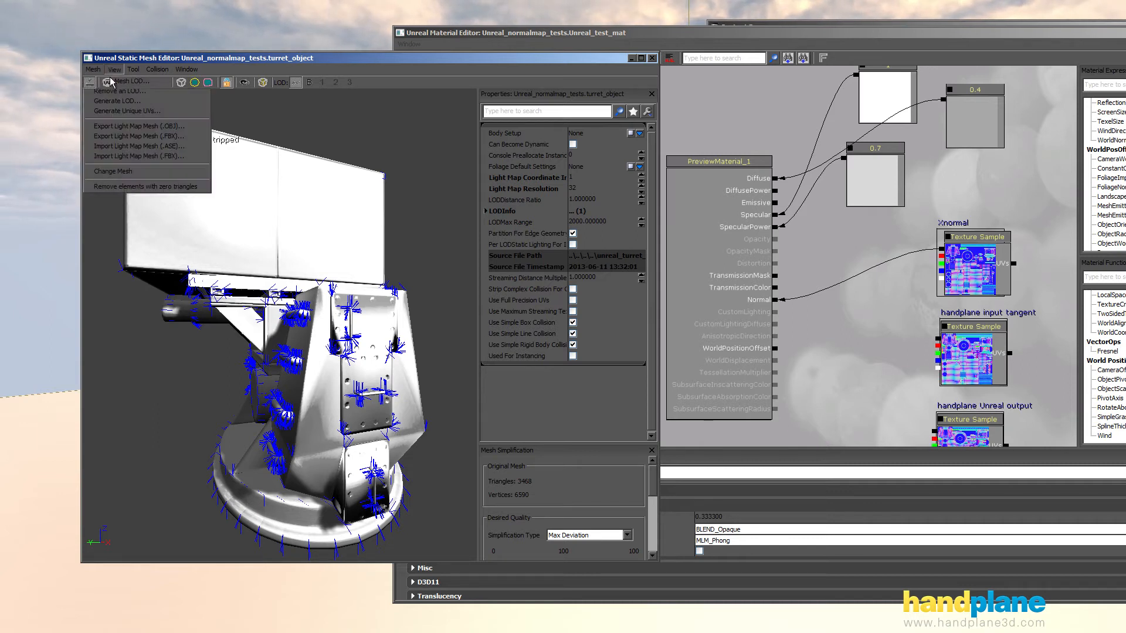
{"action": "left_click", "coordinate": [113, 70]}
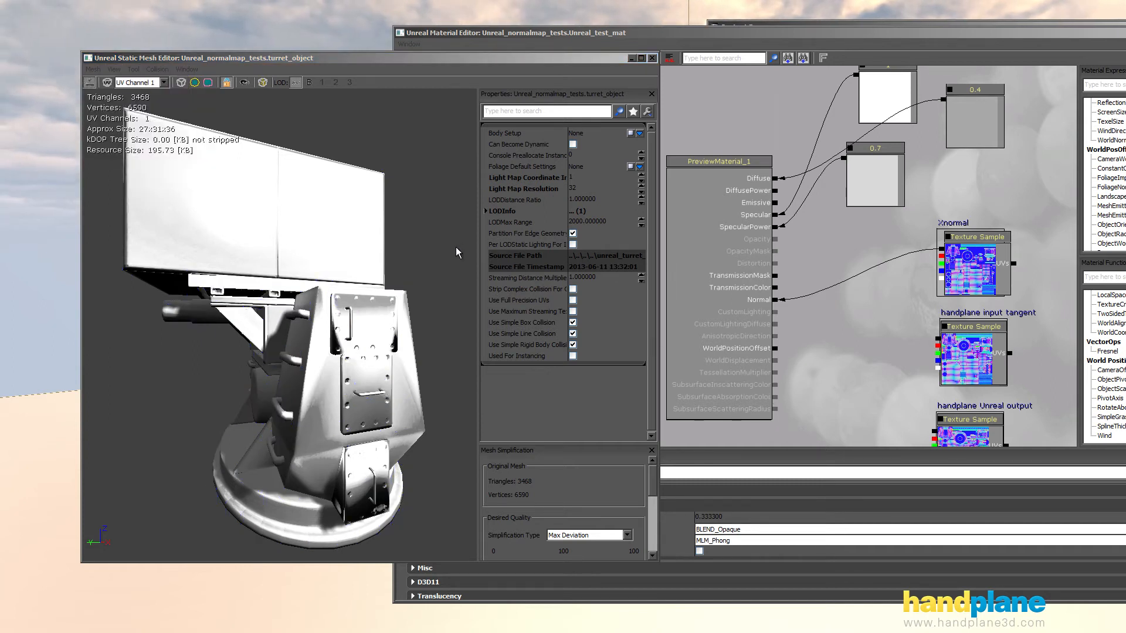
{"action": "mouse_move", "coordinate": [398, 135]}
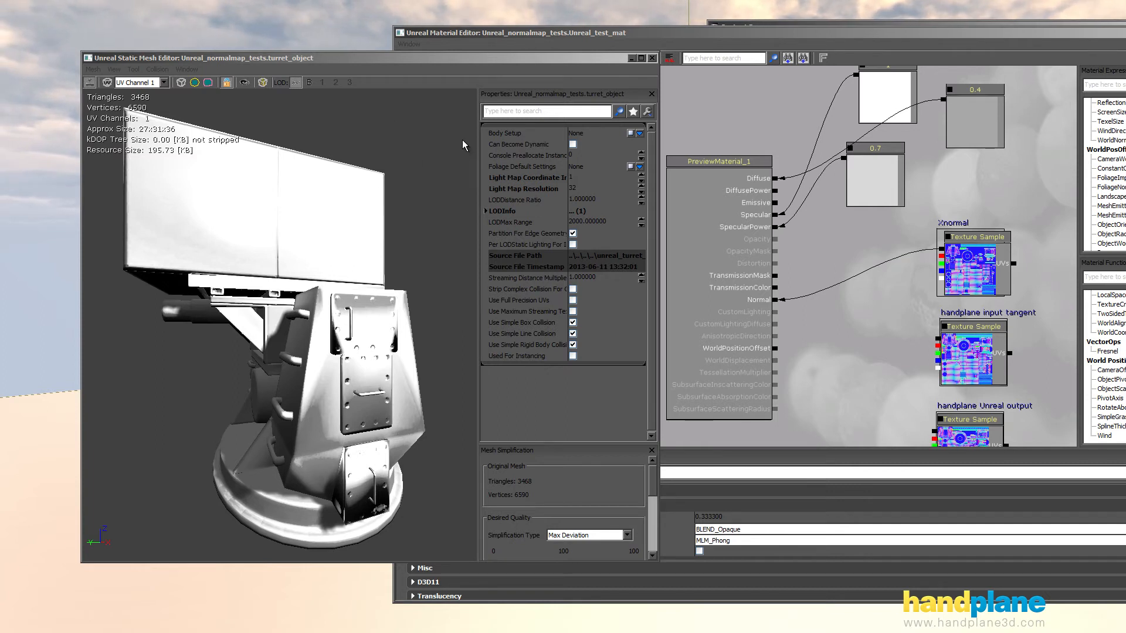
{"action": "mouse_move", "coordinate": [483, 167]}
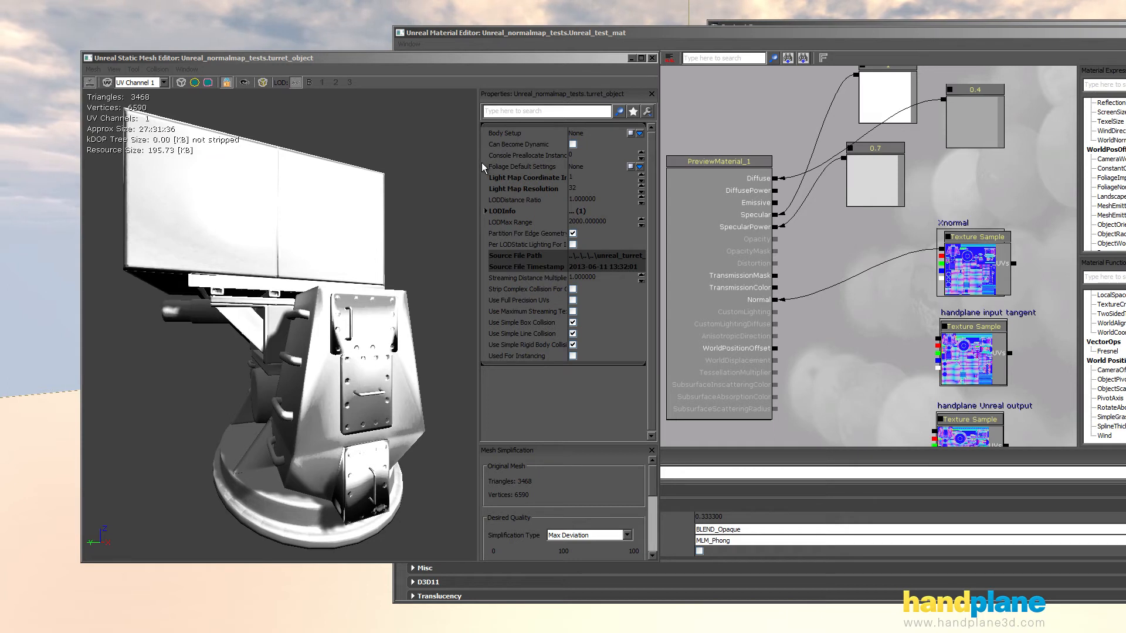
{"action": "mouse_move", "coordinate": [465, 162]}
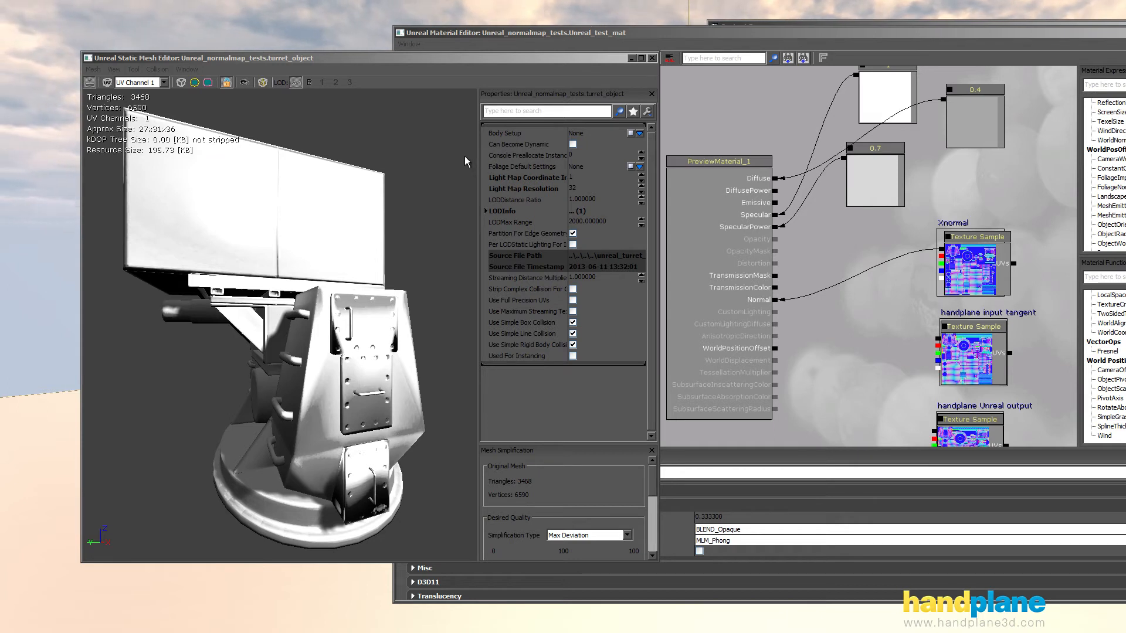
{"action": "mouse_move", "coordinate": [460, 159]}
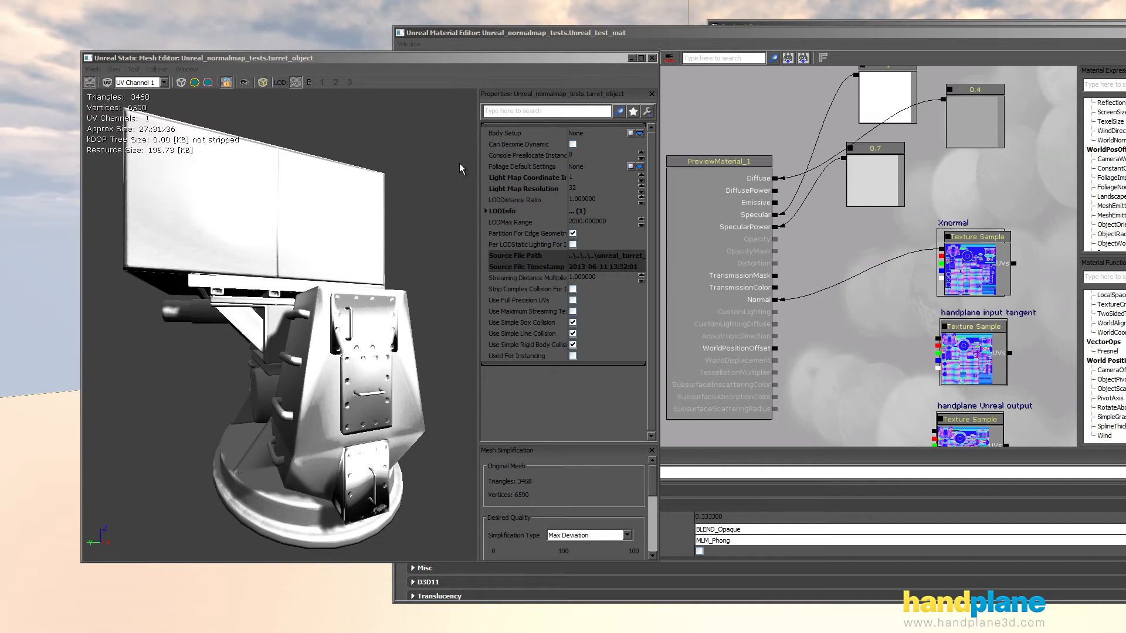
{"action": "mouse_move", "coordinate": [451, 191]}
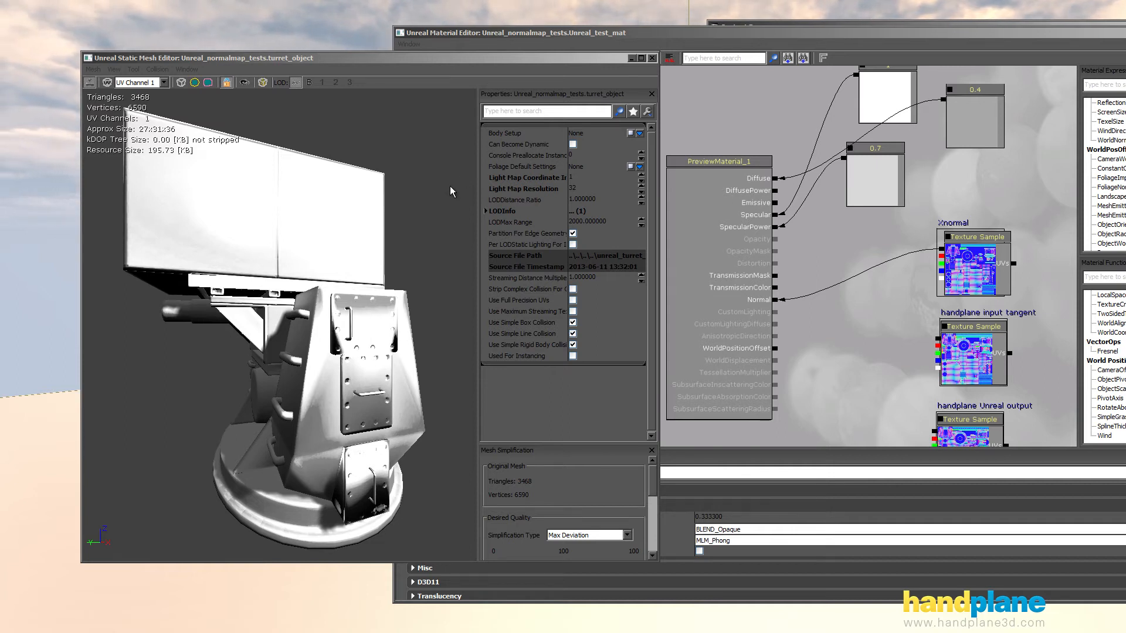
{"action": "mouse_move", "coordinate": [212, 203]}
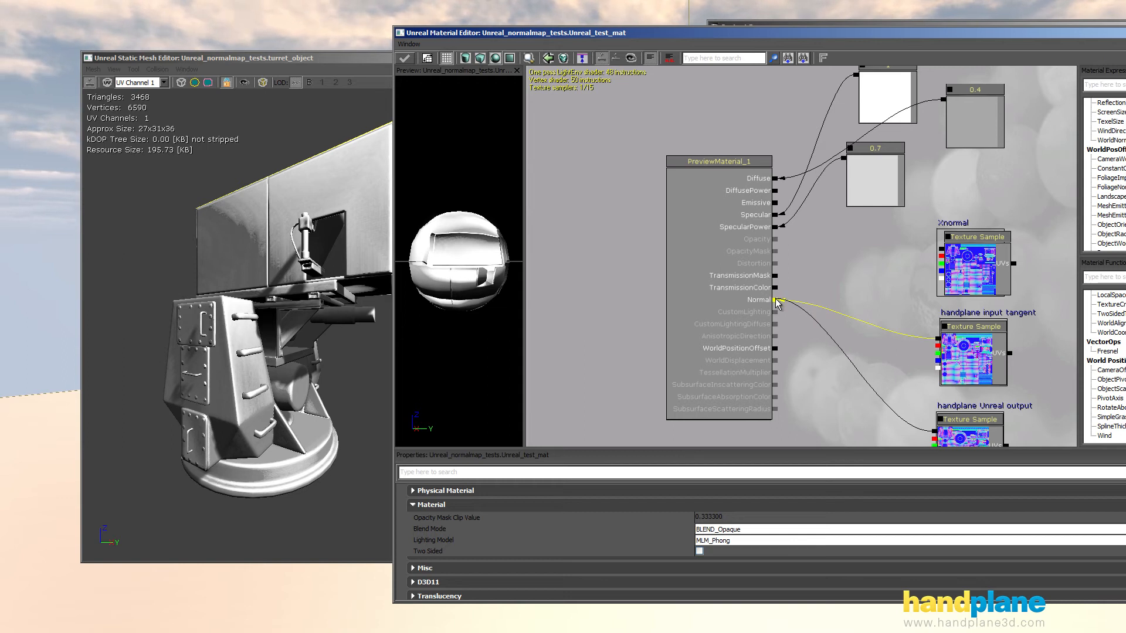
Wire the handplane Unreal output Texture Sample into the material's Normal input
{"action": "left_click", "coordinate": [404, 58]}
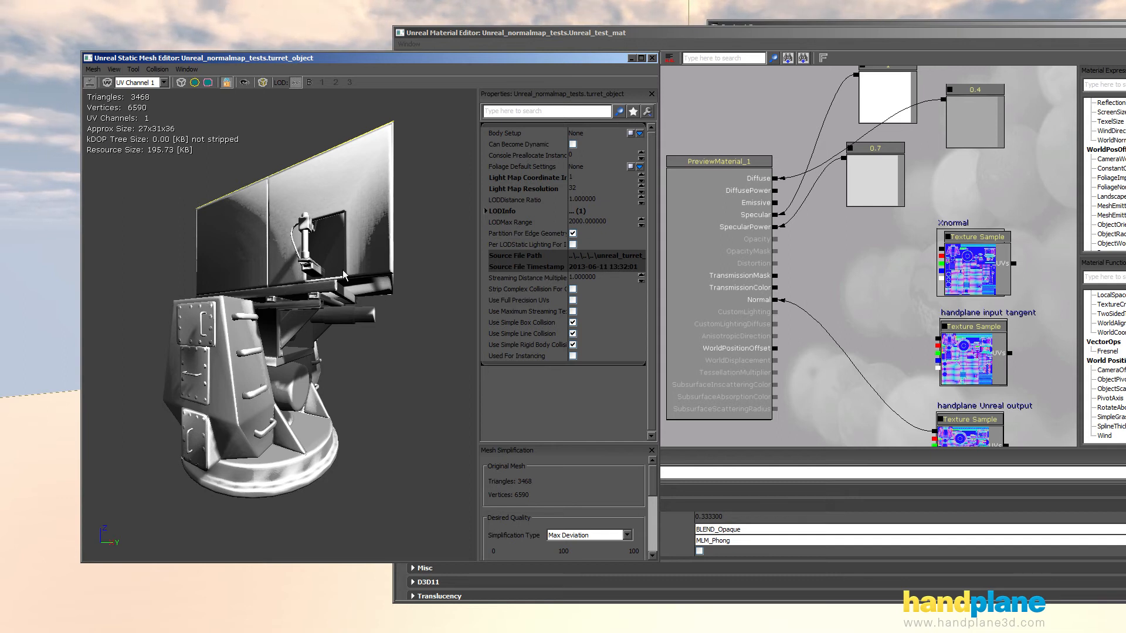
{"action": "mouse_move", "coordinate": [351, 269]}
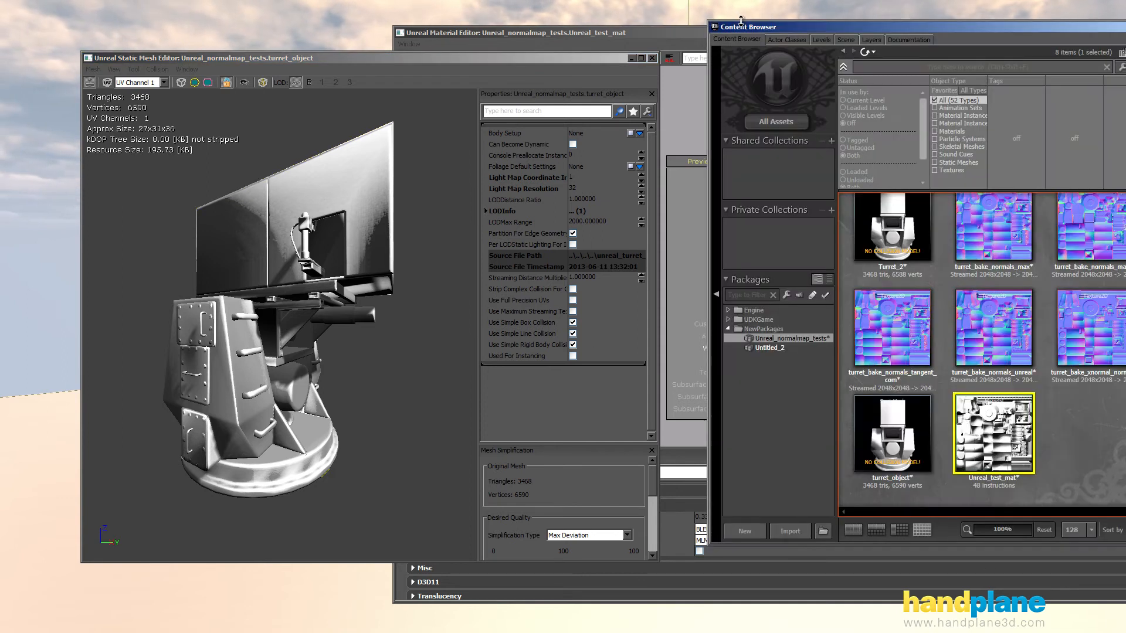
Start a new import of turret_object.FBX to bring up its import settings
{"action": "left_click", "coordinate": [744, 530]}
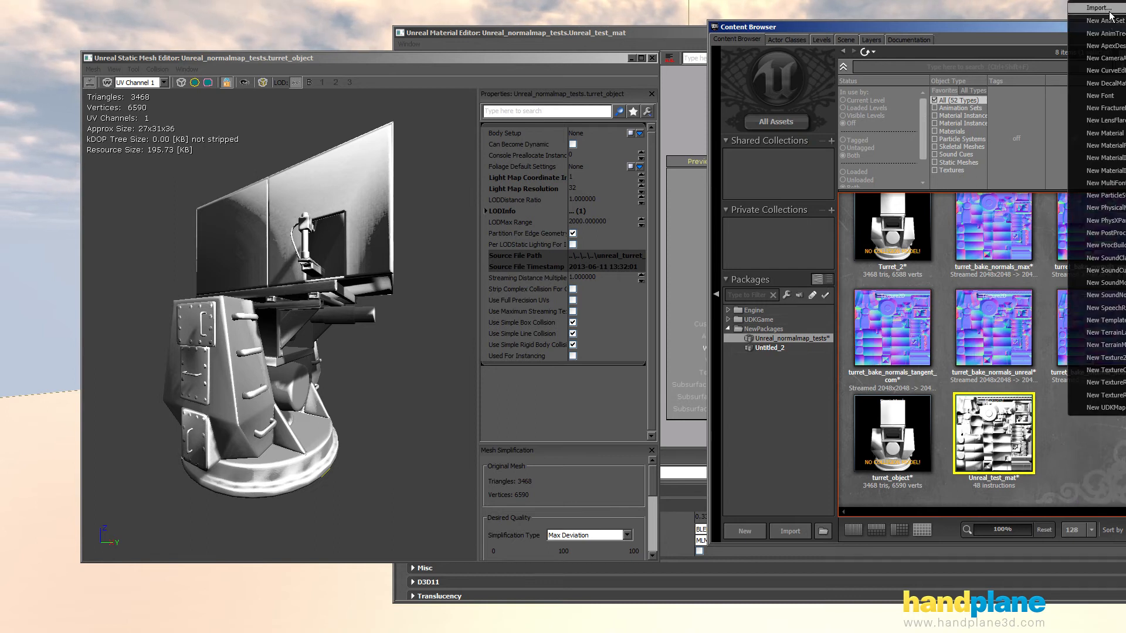
{"action": "left_click", "coordinate": [1091, 8]}
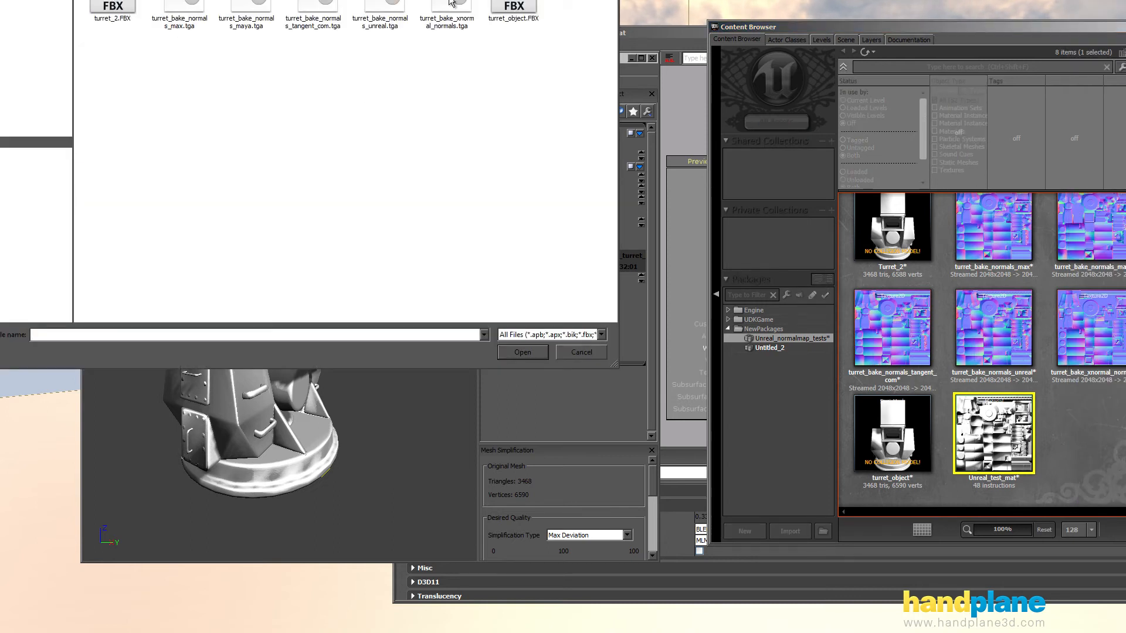
{"action": "left_click", "coordinate": [521, 352]}
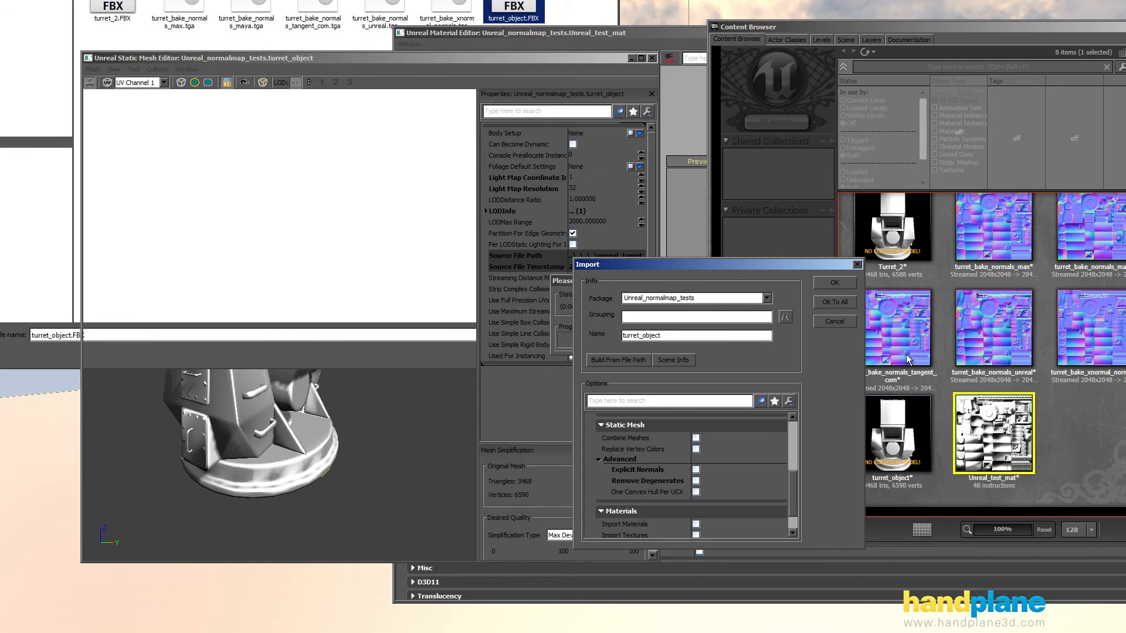
{"action": "left_click", "coordinate": [834, 282]}
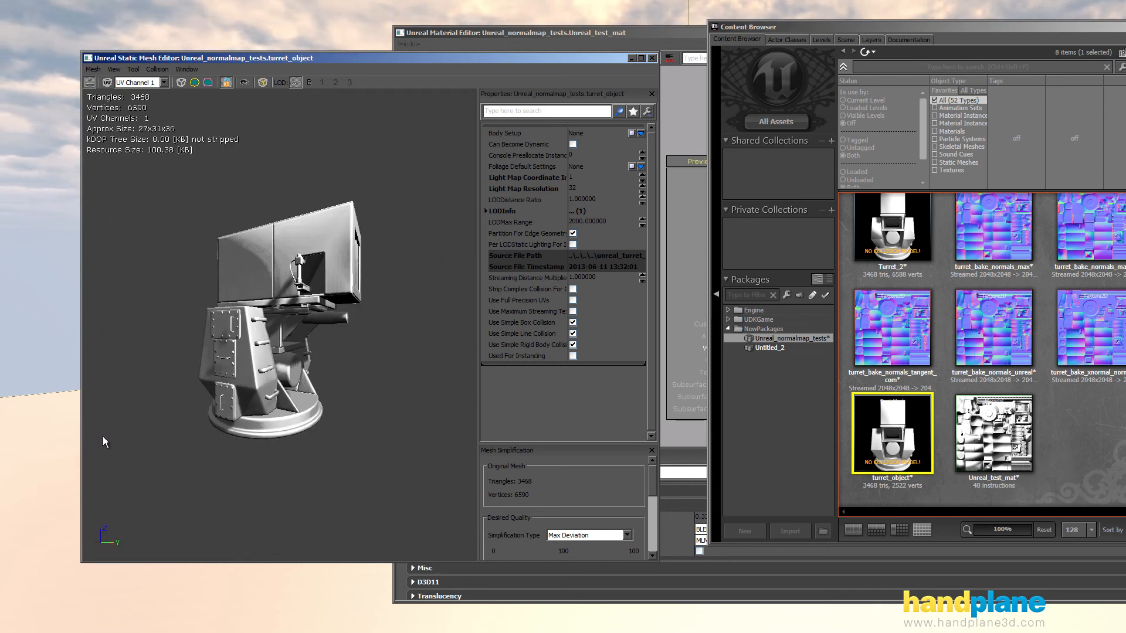
Orbit the re-imported turret_object in the preview to inspect its shading
{"action": "left_click_drag", "start_coordinate": [105, 441], "coordinate": [437, 443]}
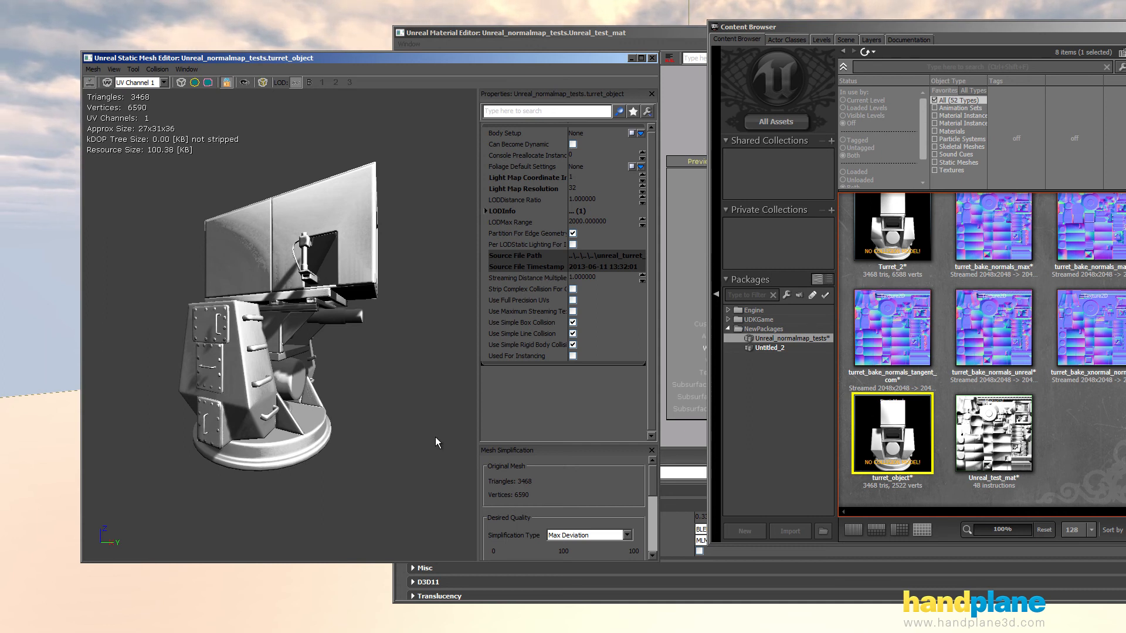
{"action": "mouse_move", "coordinate": [447, 387]}
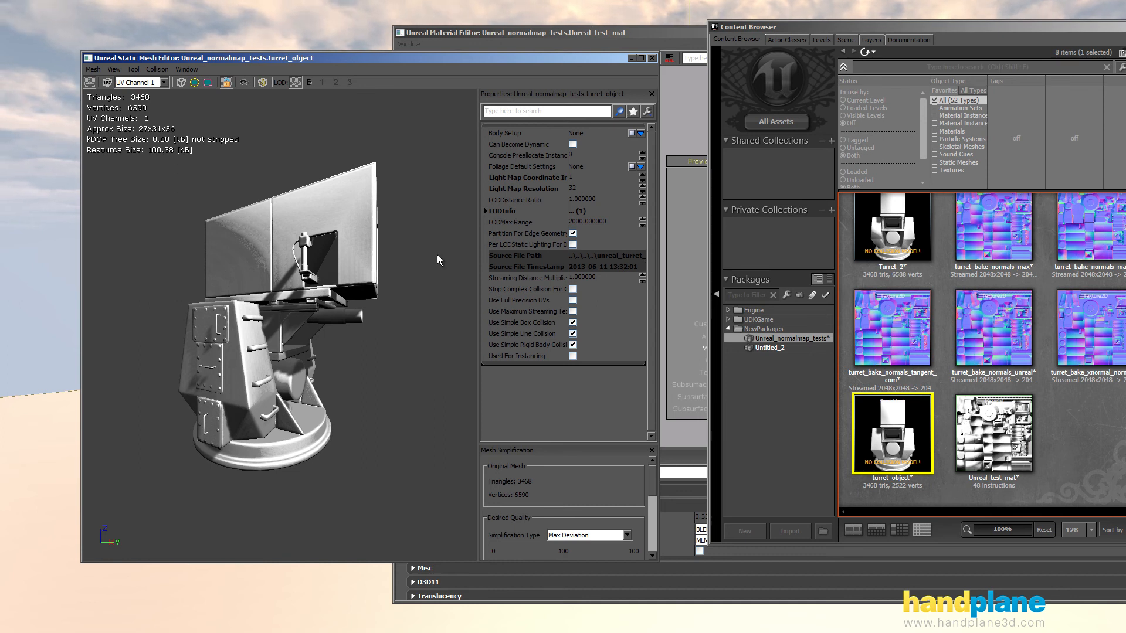
{"action": "mouse_move", "coordinate": [380, 295]}
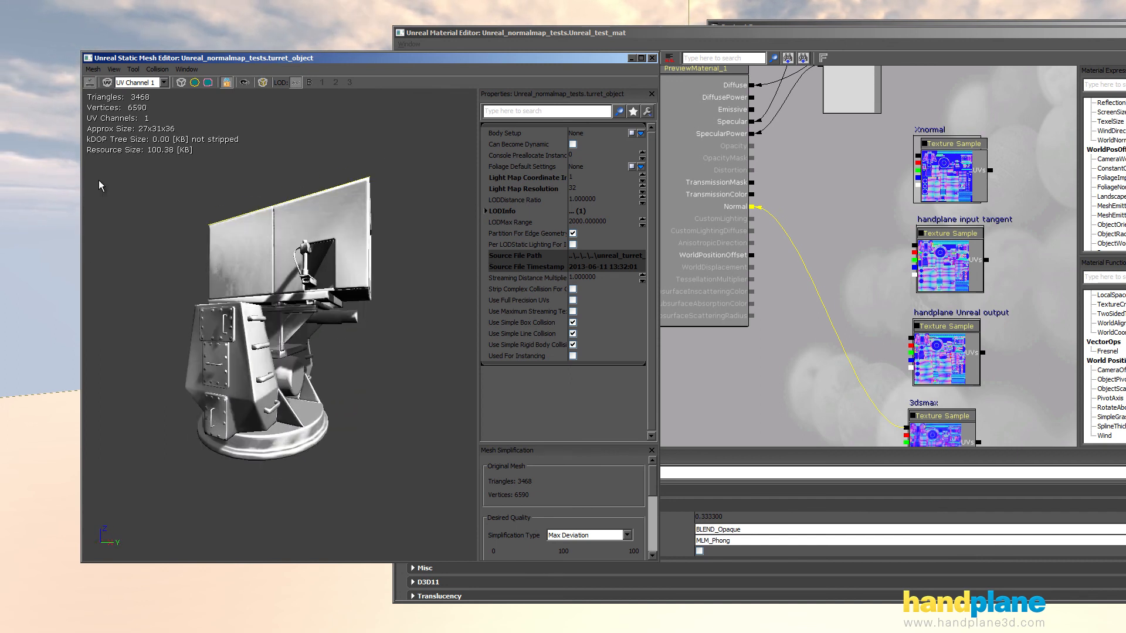
Connect the 3dsmax normal map Texture Sample to the material's Normal input
{"action": "left_click", "coordinate": [524, 32]}
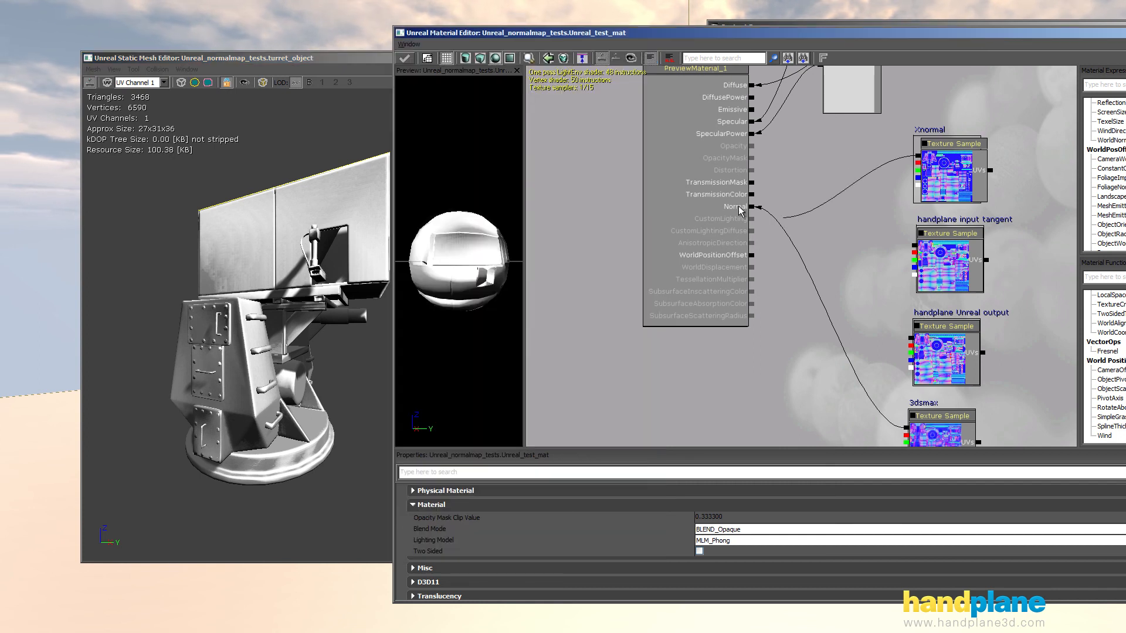